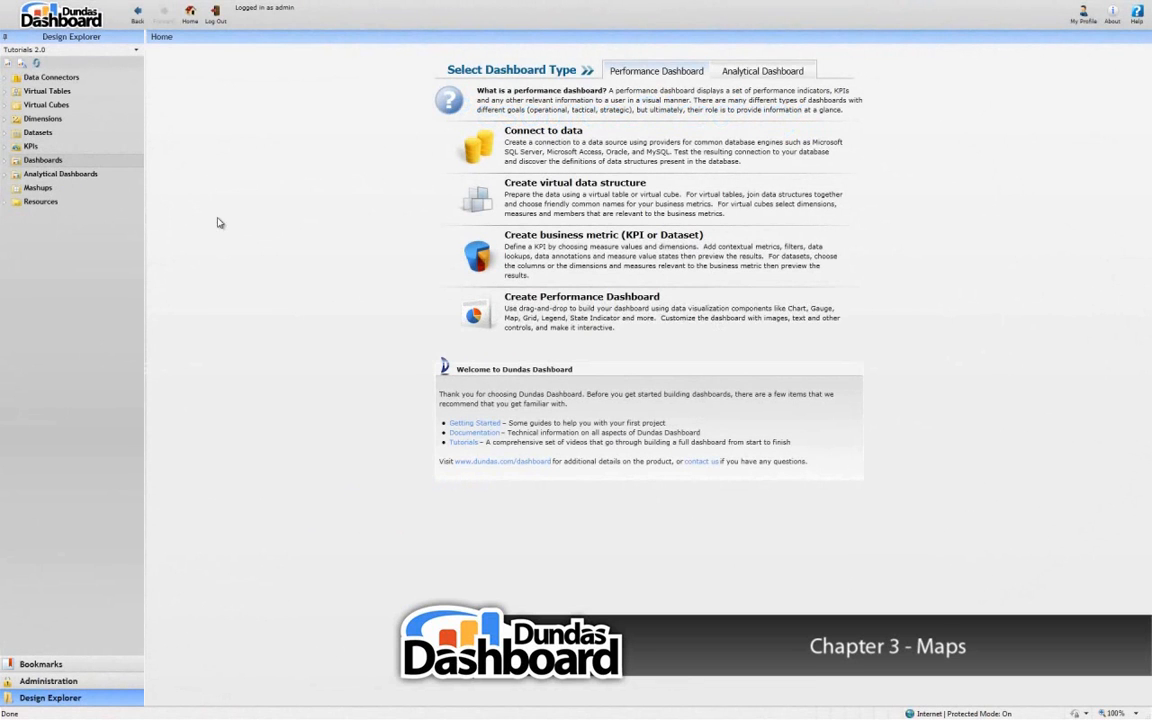
# Create a new blank dashboard from the Dashboards folder in the Design Explorer
pyautogui.rightClick(42, 168)
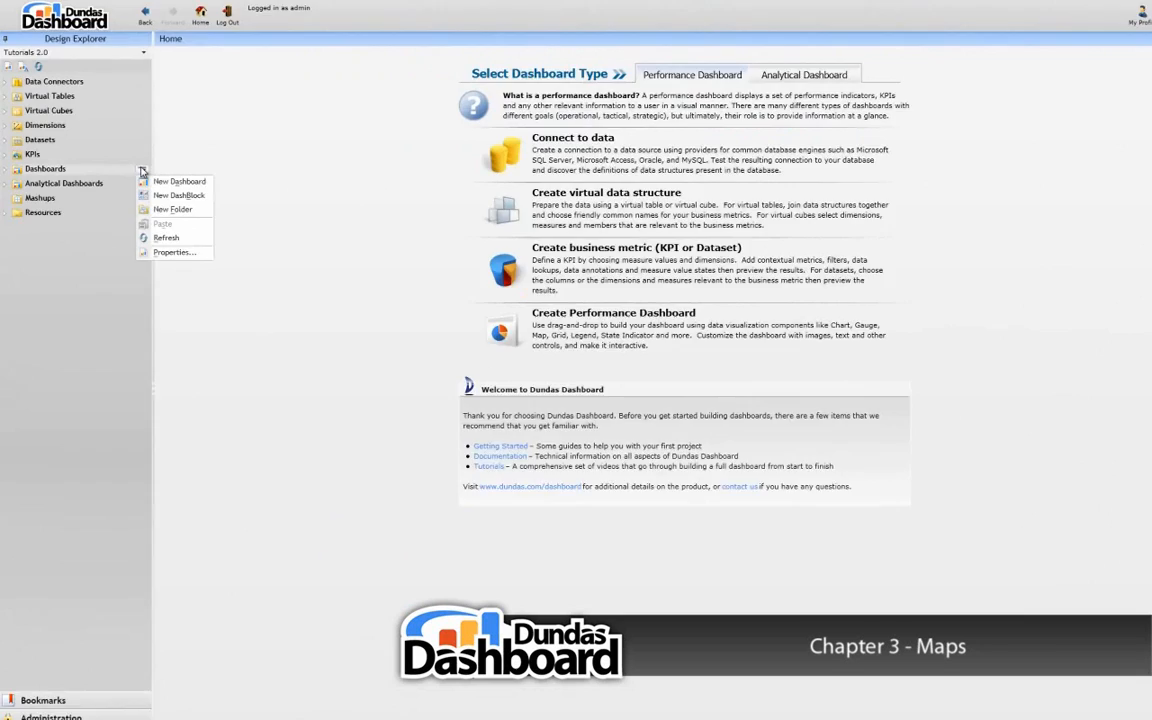
pyautogui.click(180, 180)
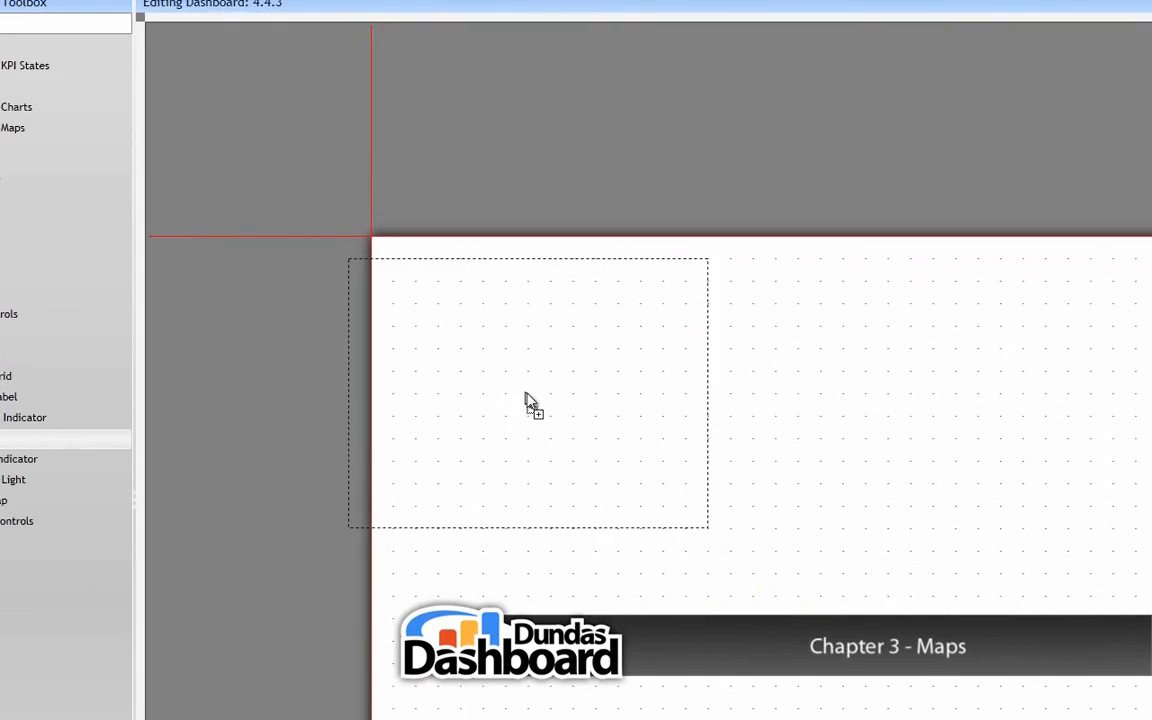
# Add a Map control to the canvas and choose the World map resource for it
pyautogui.click(530, 404)
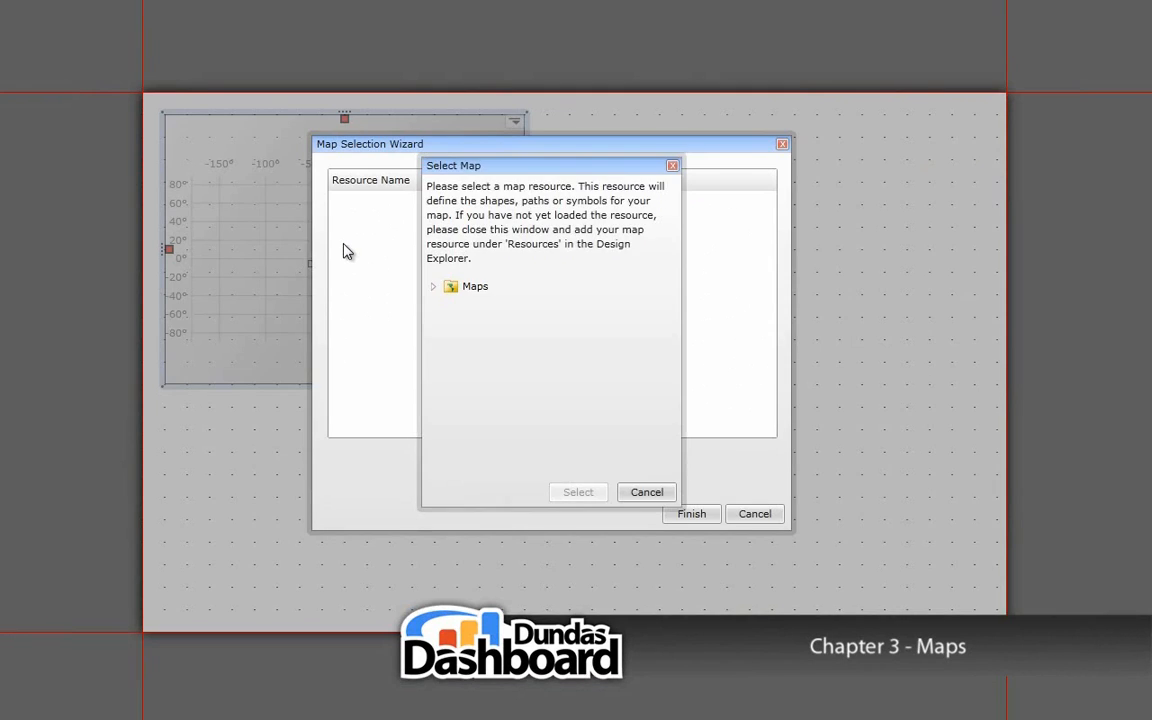
pyautogui.click(432, 288)
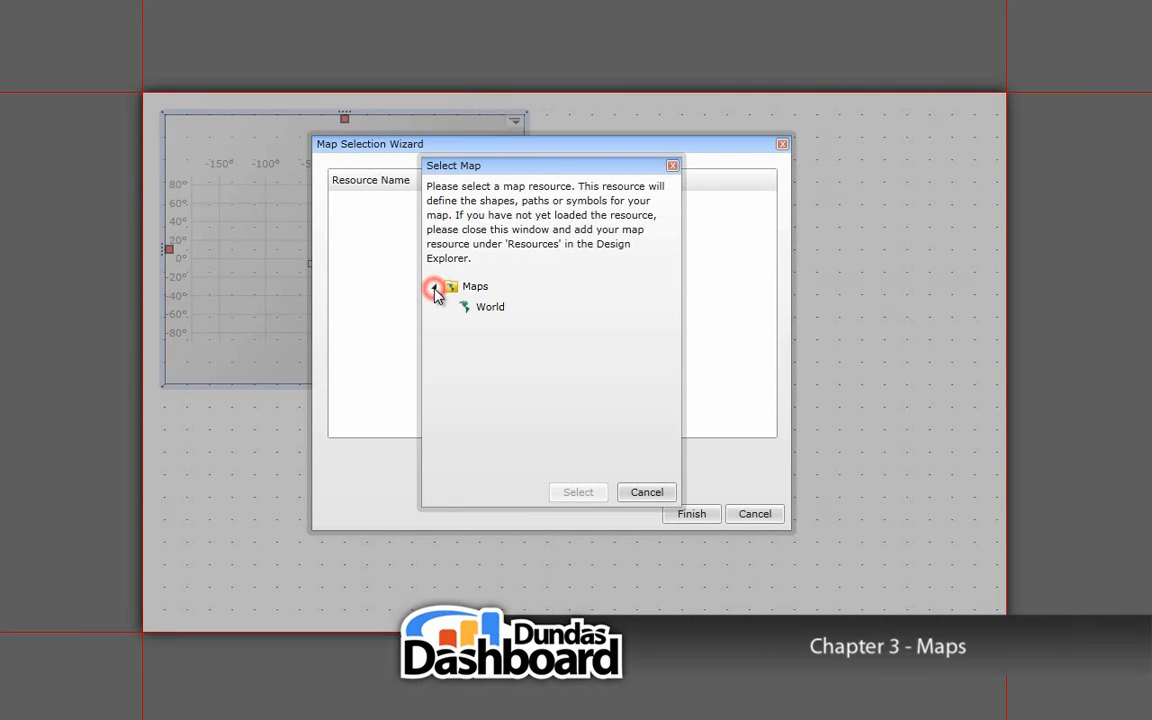
pyautogui.click(490, 306)
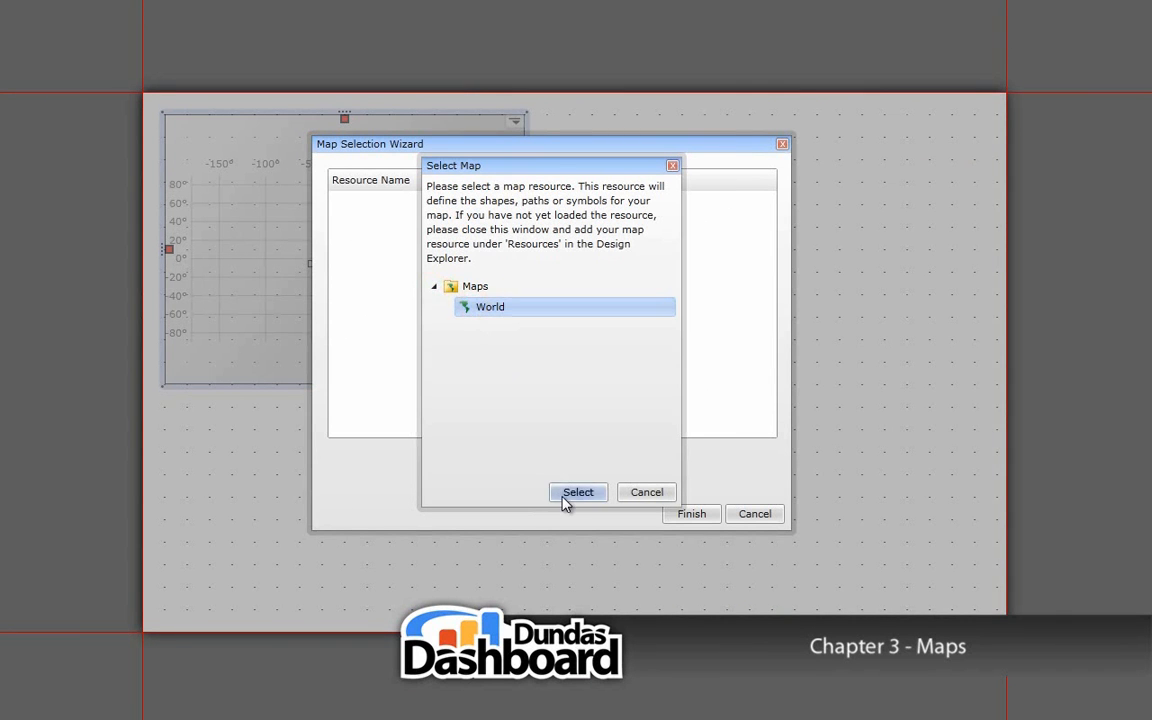
pyautogui.click(578, 492)
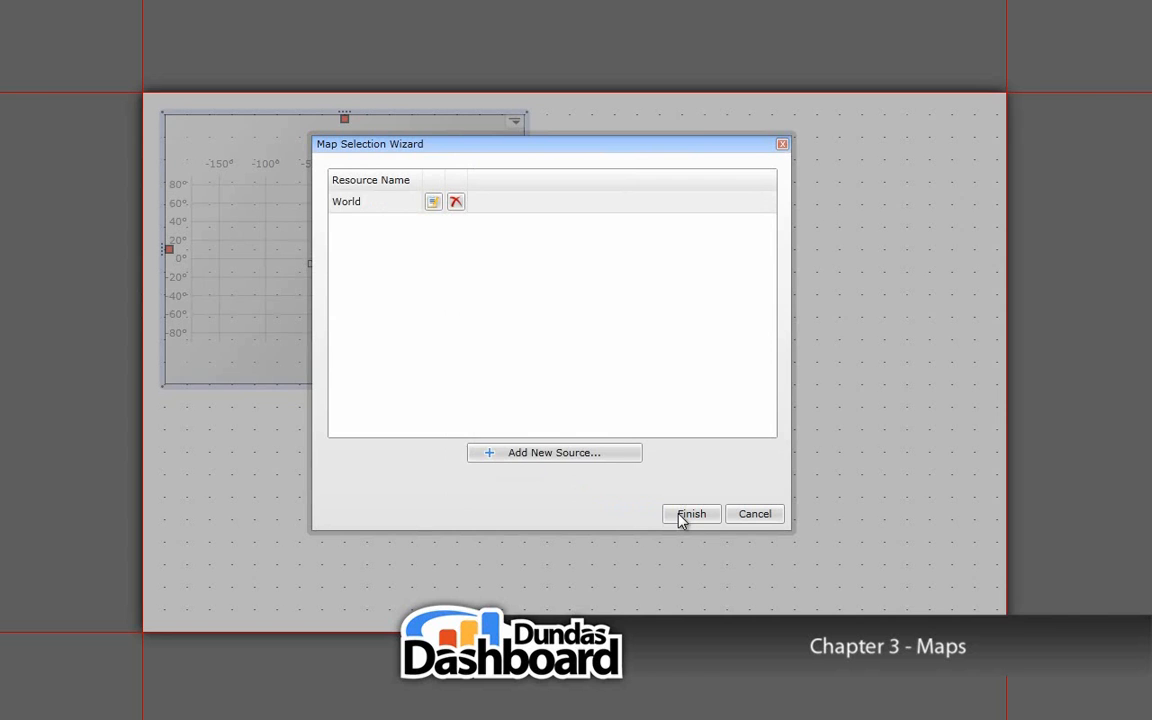
pyautogui.click(692, 514)
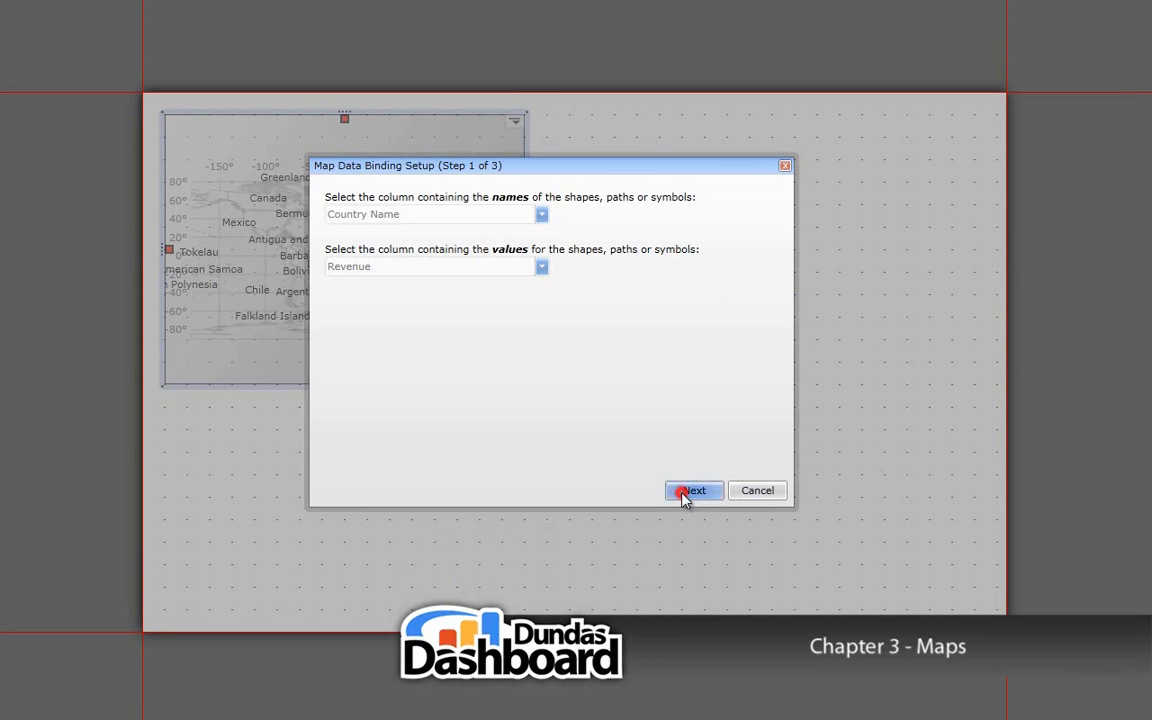
# Bind names to Country Name and values to Revenue, with values colouring the shapes
pyautogui.click(694, 490)
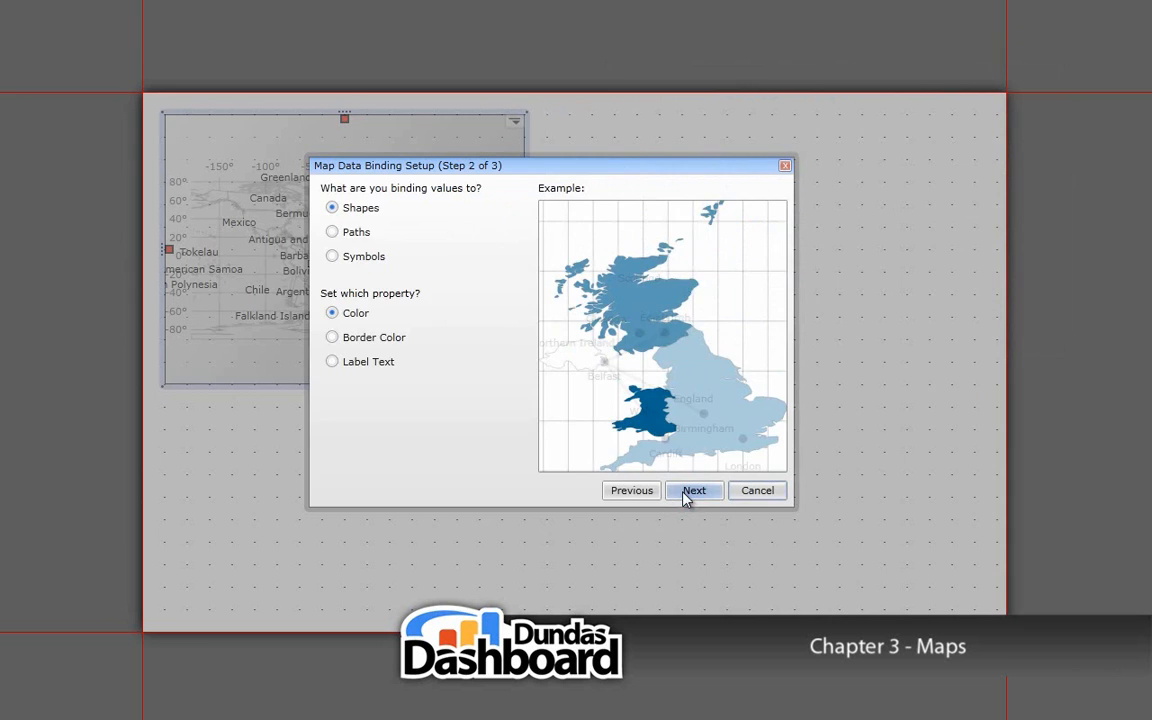
# Name the colour state 'Revenue Distribution' with legend text '#MIN{C2} - #MAX{C2}'
pyautogui.click(692, 490)
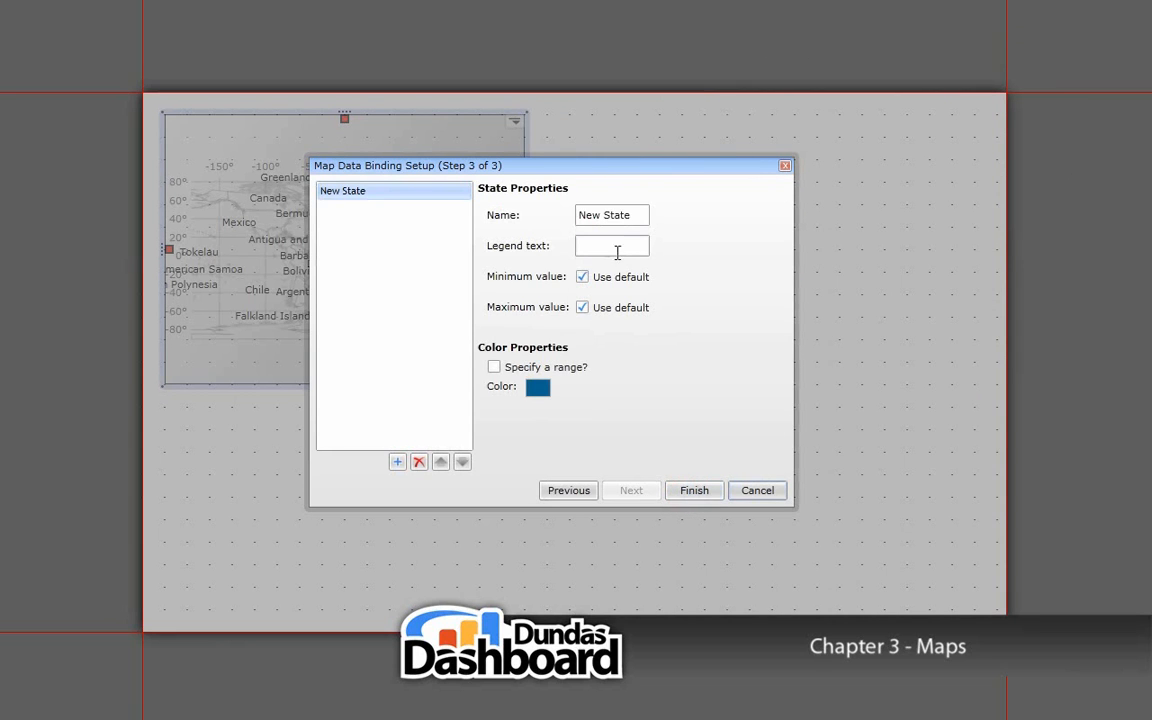
pyautogui.write('Revn')
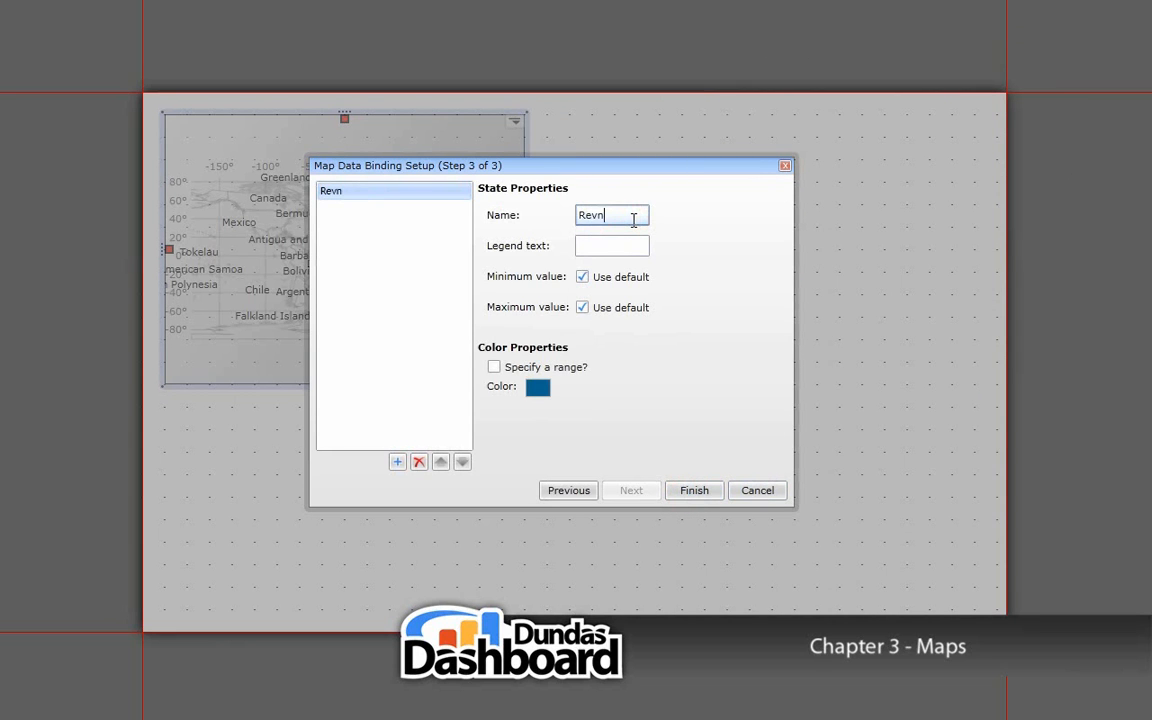
pyautogui.write('Revenue Distribution')
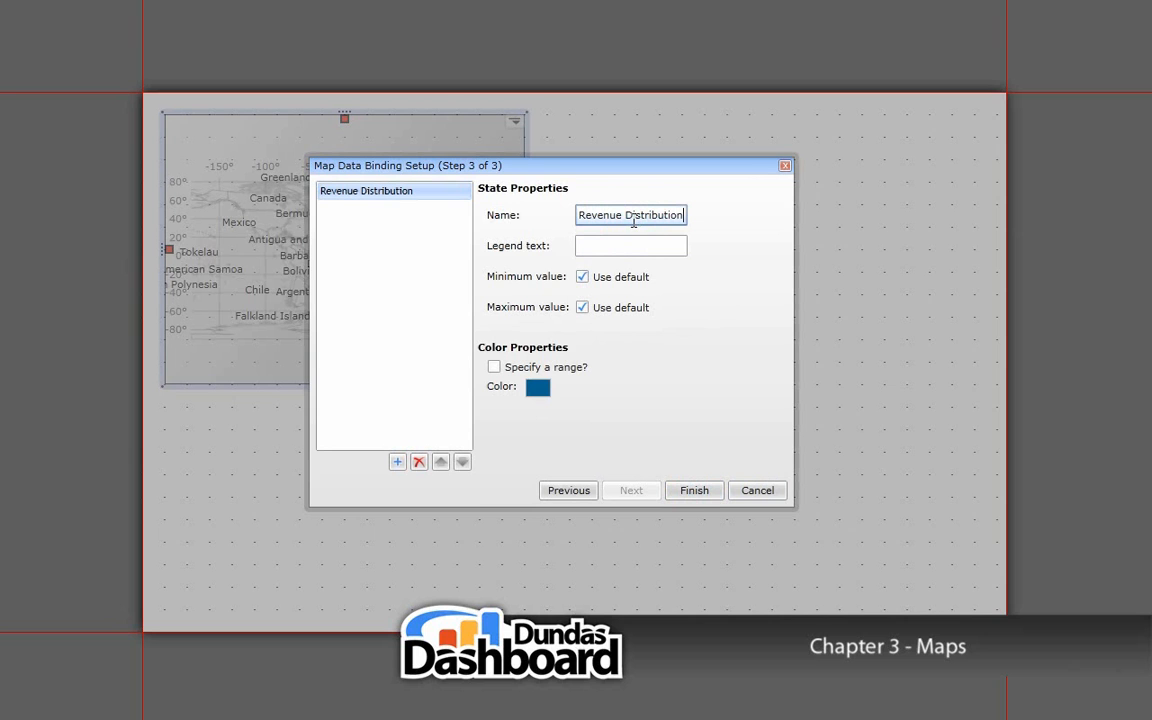
pyautogui.moveTo(700, 222)
pyautogui.write('#')
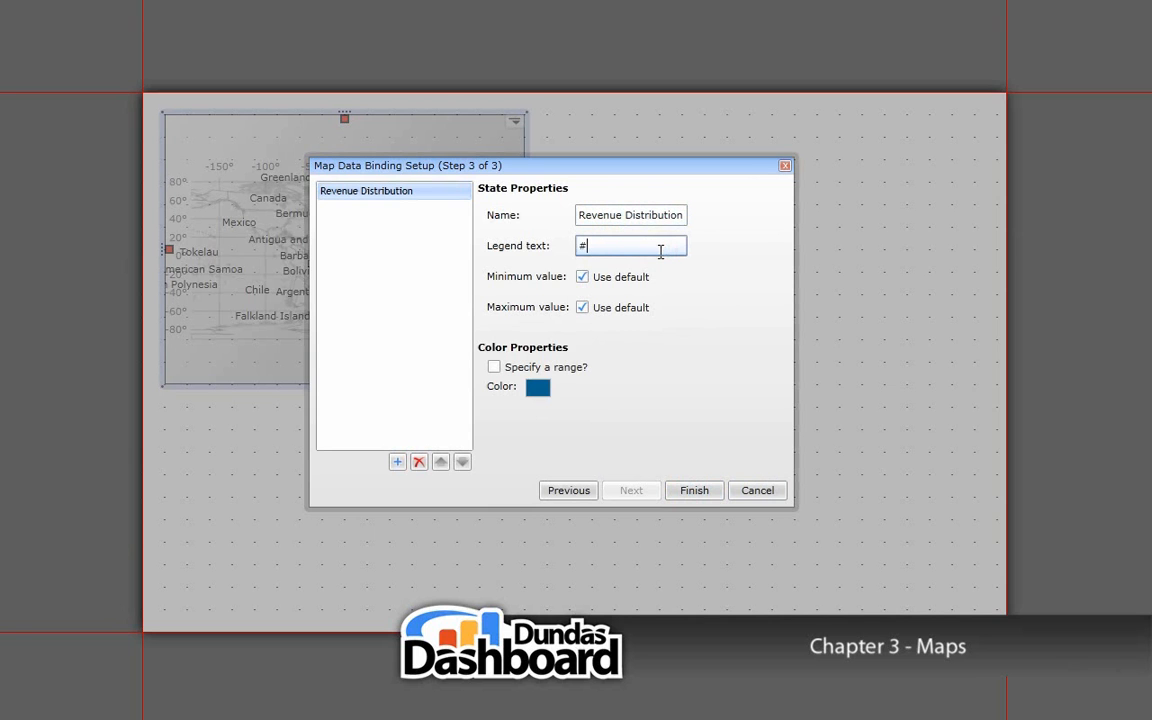
pyautogui.write('MIN{C2')
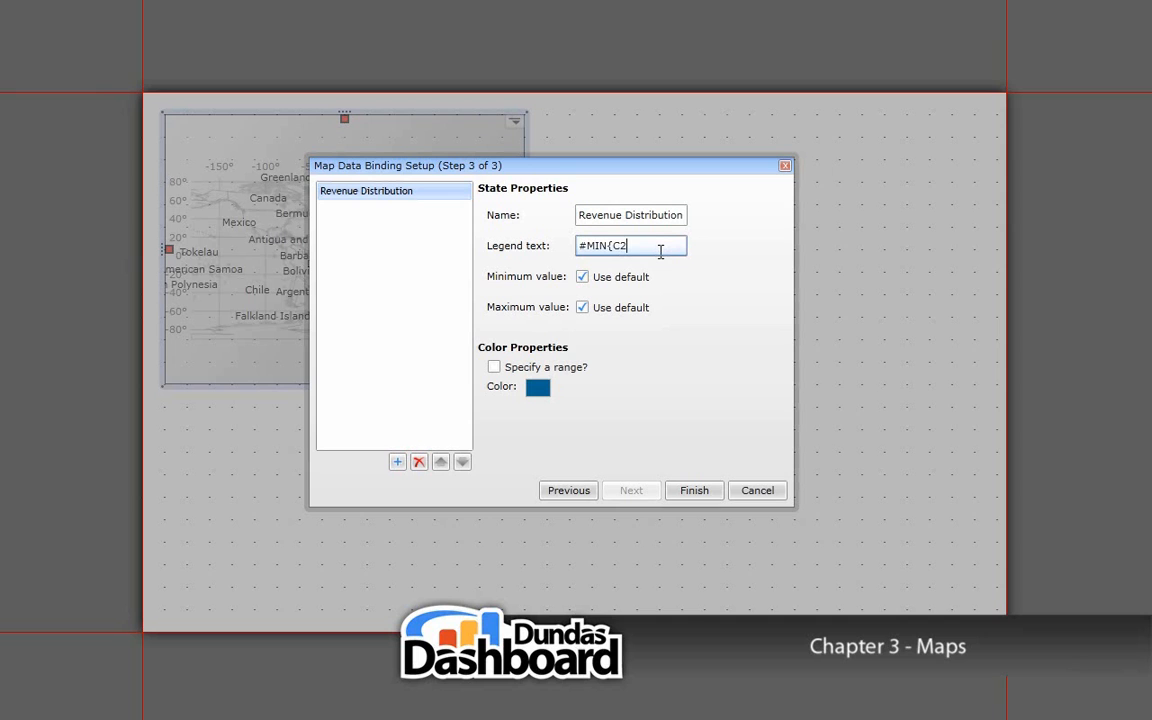
pyautogui.write('} -')
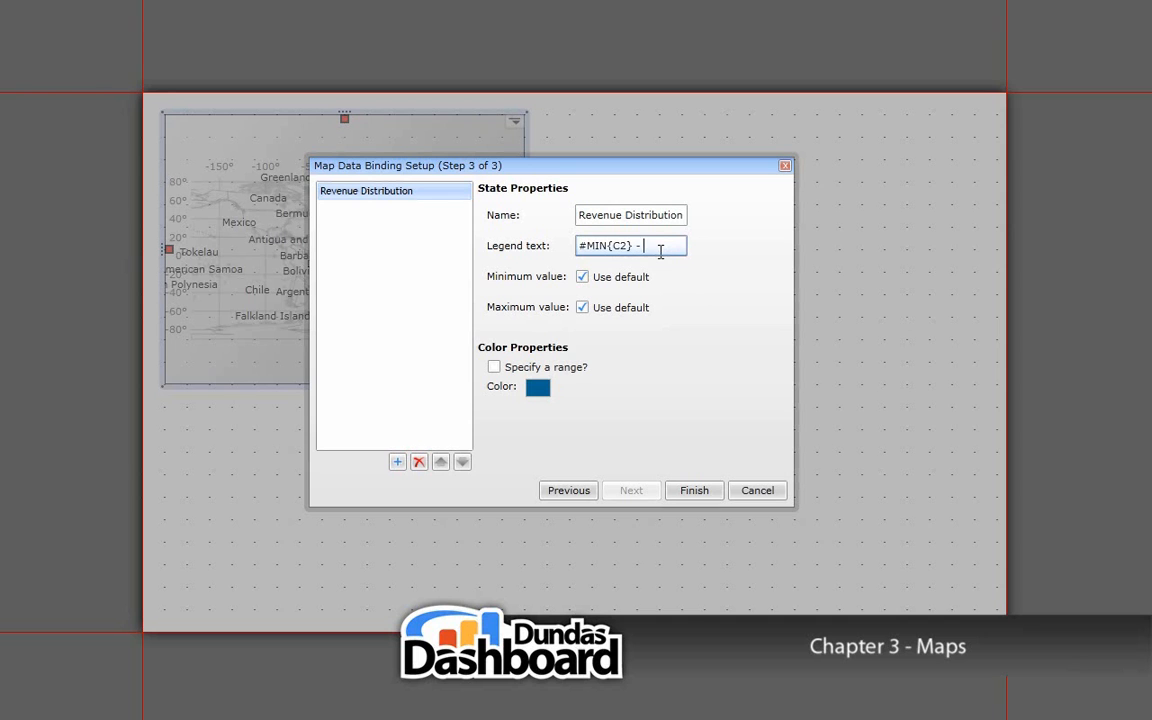
pyautogui.write('#MAX')
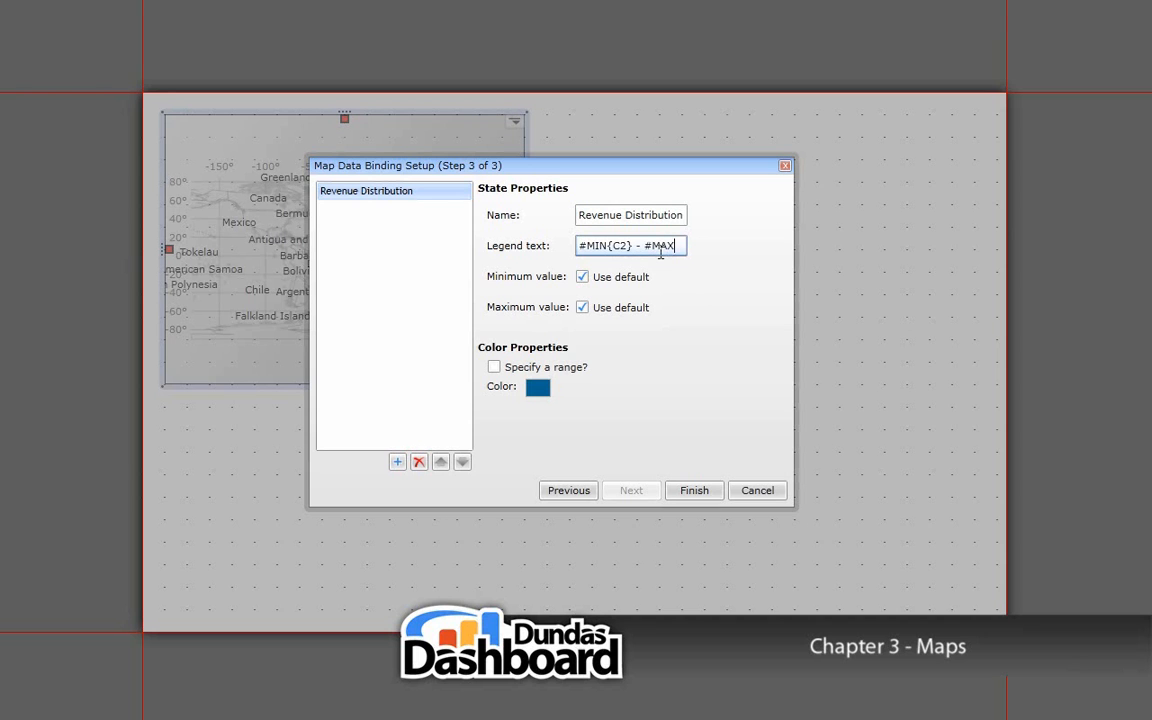
pyautogui.write('{C2}')
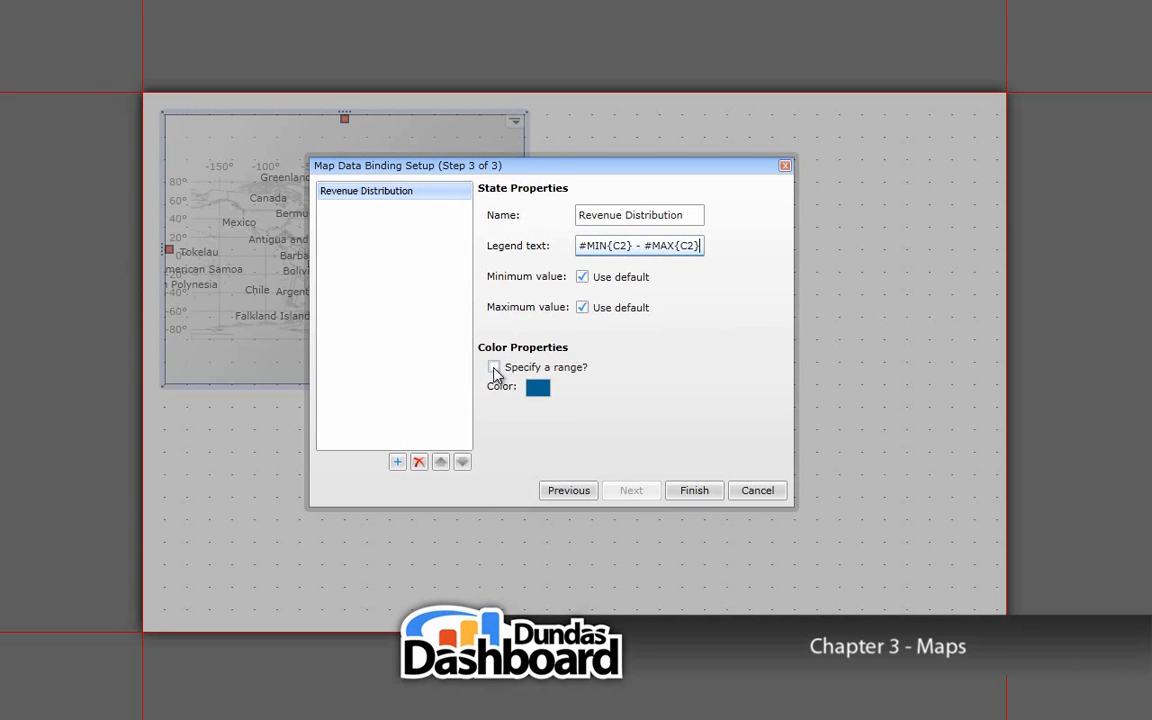
# Use 3 groups with Equal Distribution grouping and a green end colour for the range
pyautogui.click(492, 368)
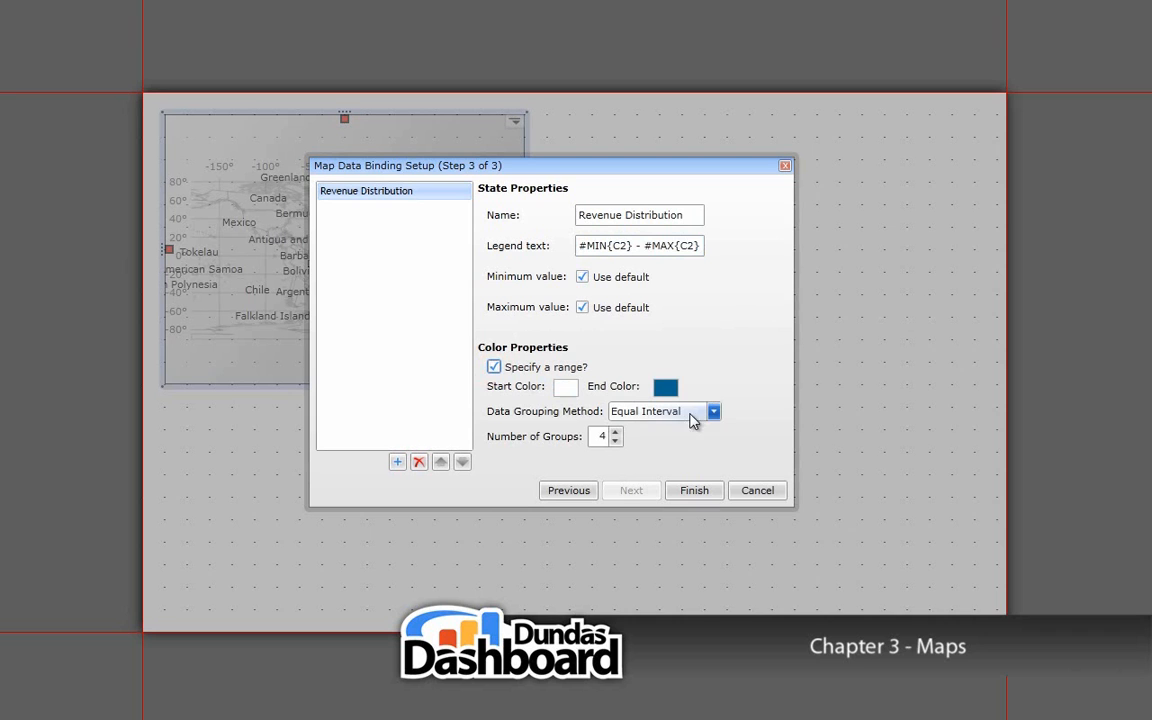
pyautogui.click(616, 442)
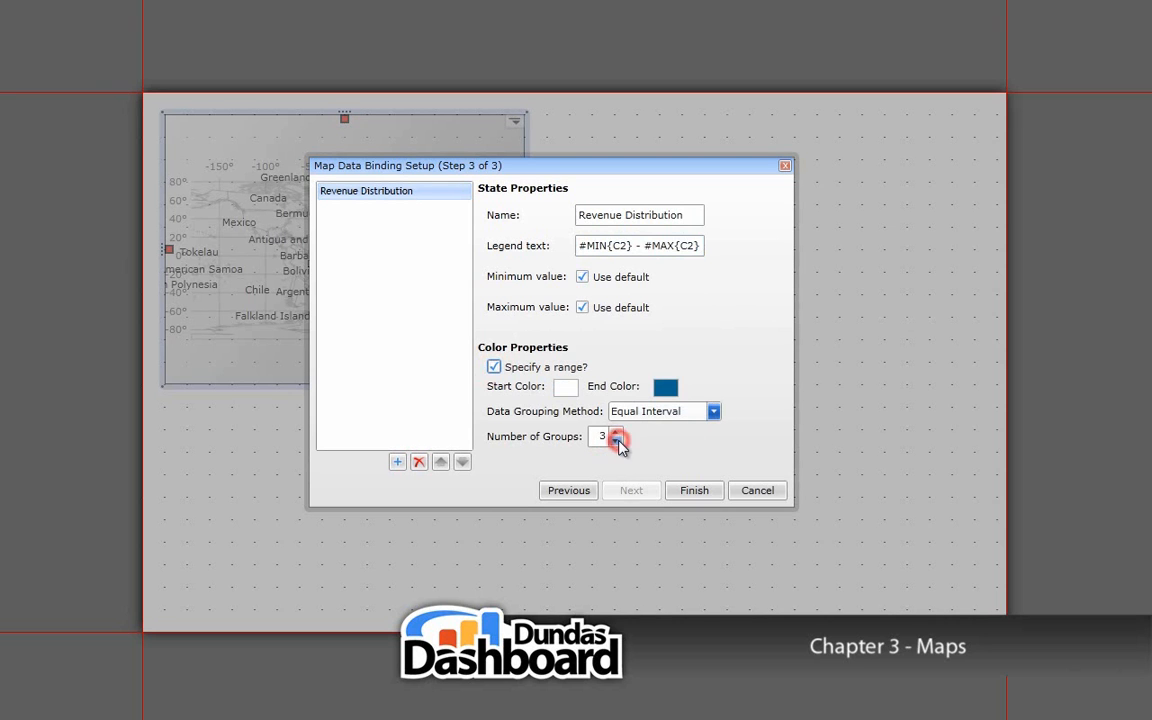
pyautogui.click(712, 412)
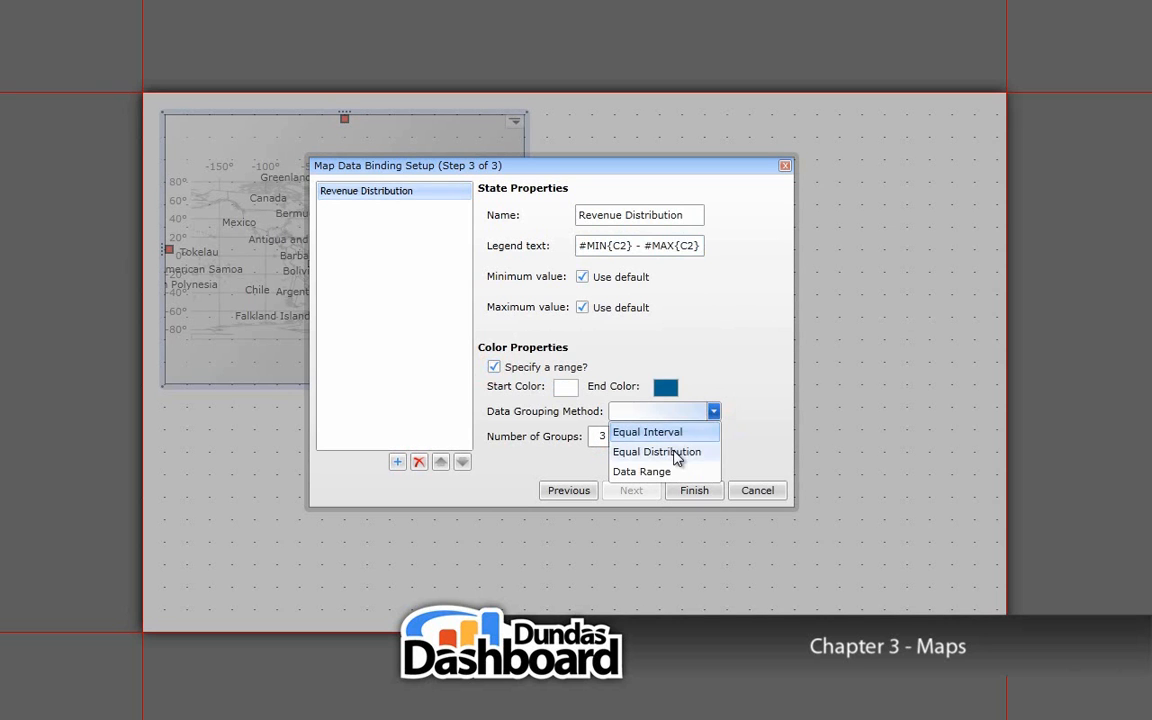
pyautogui.click(668, 388)
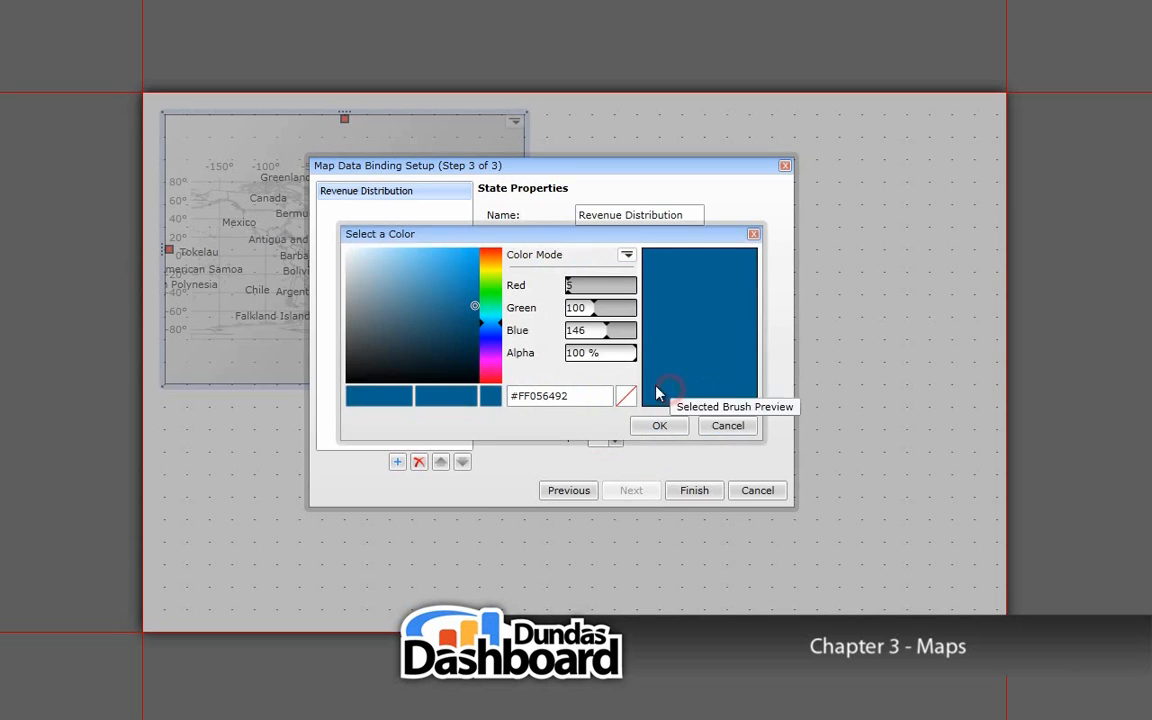
pyautogui.click(456, 284)
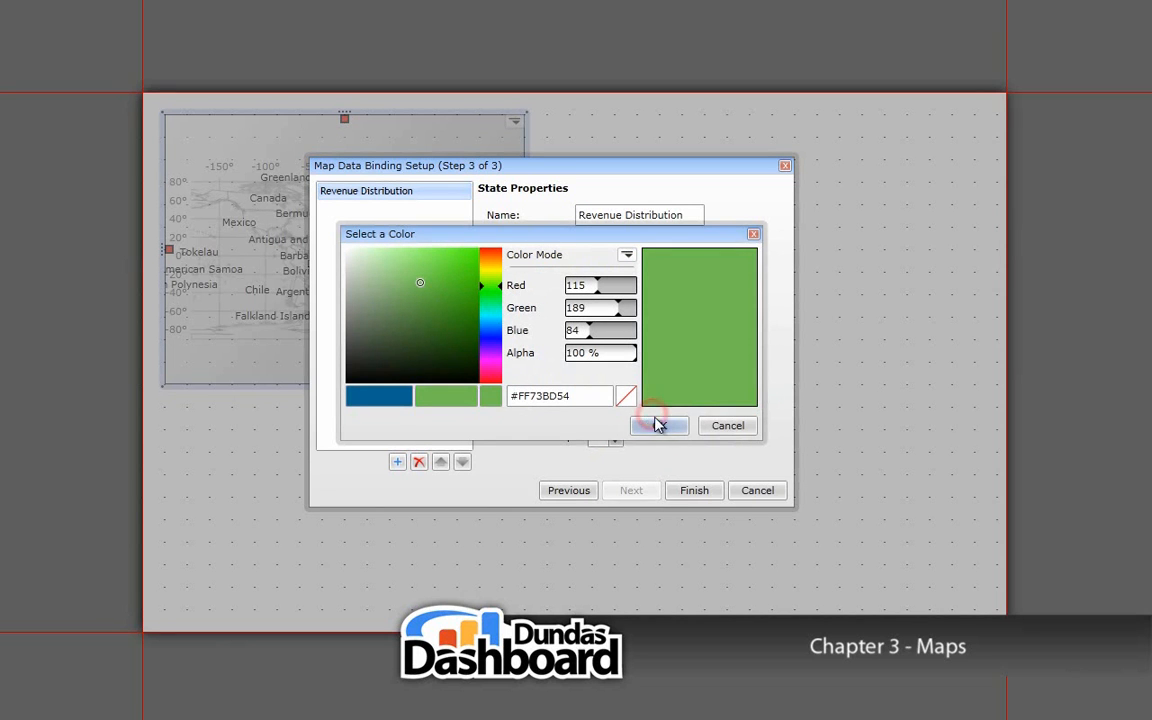
pyautogui.click(660, 424)
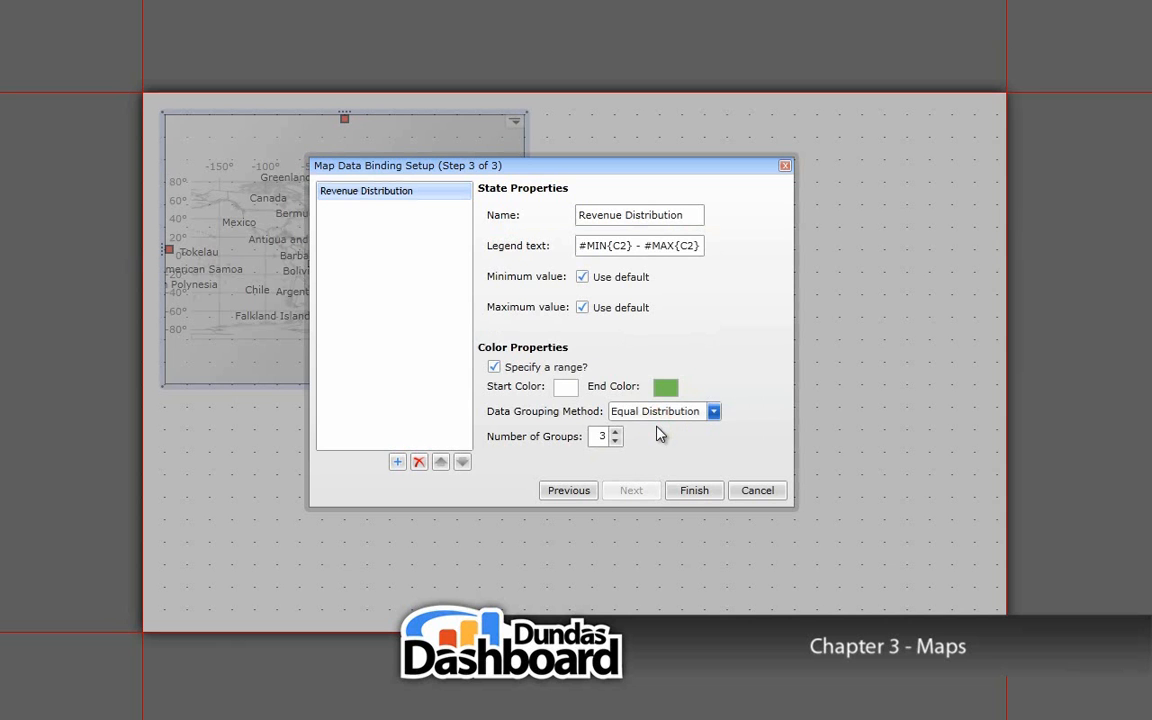
# Finish the binding, then disable shape labels and the map grid in Properties
pyautogui.click(694, 490)
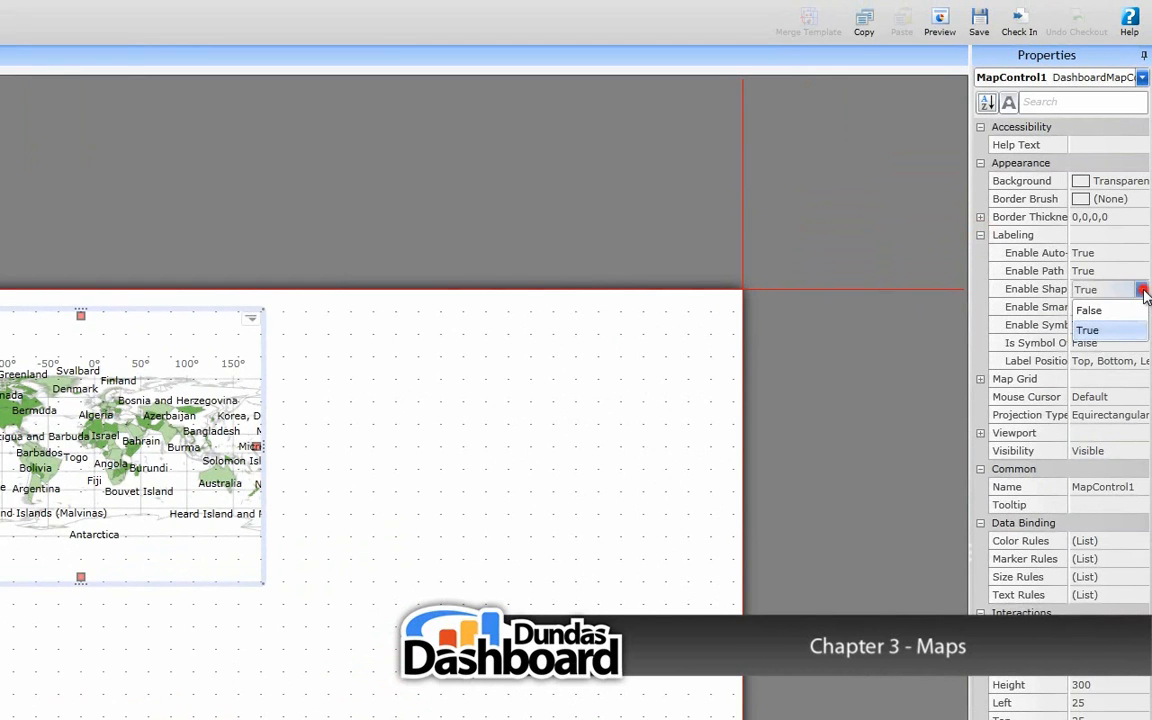
pyautogui.click(1088, 330)
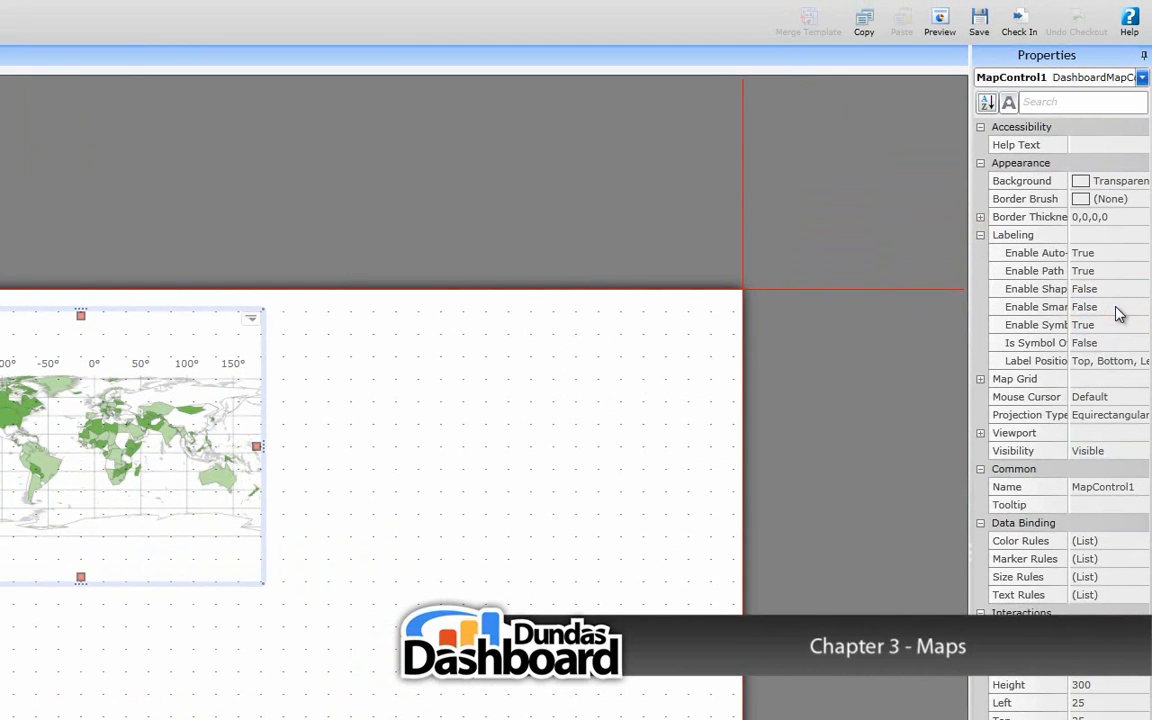
pyautogui.click(980, 378)
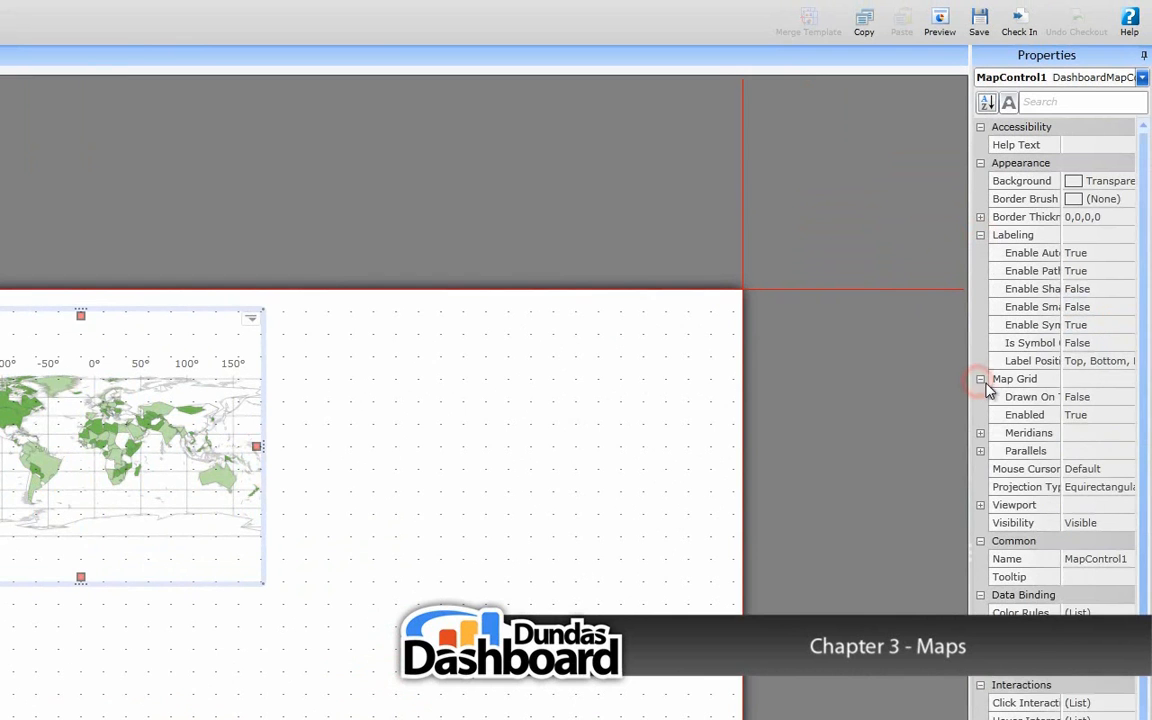
pyautogui.click(1126, 414)
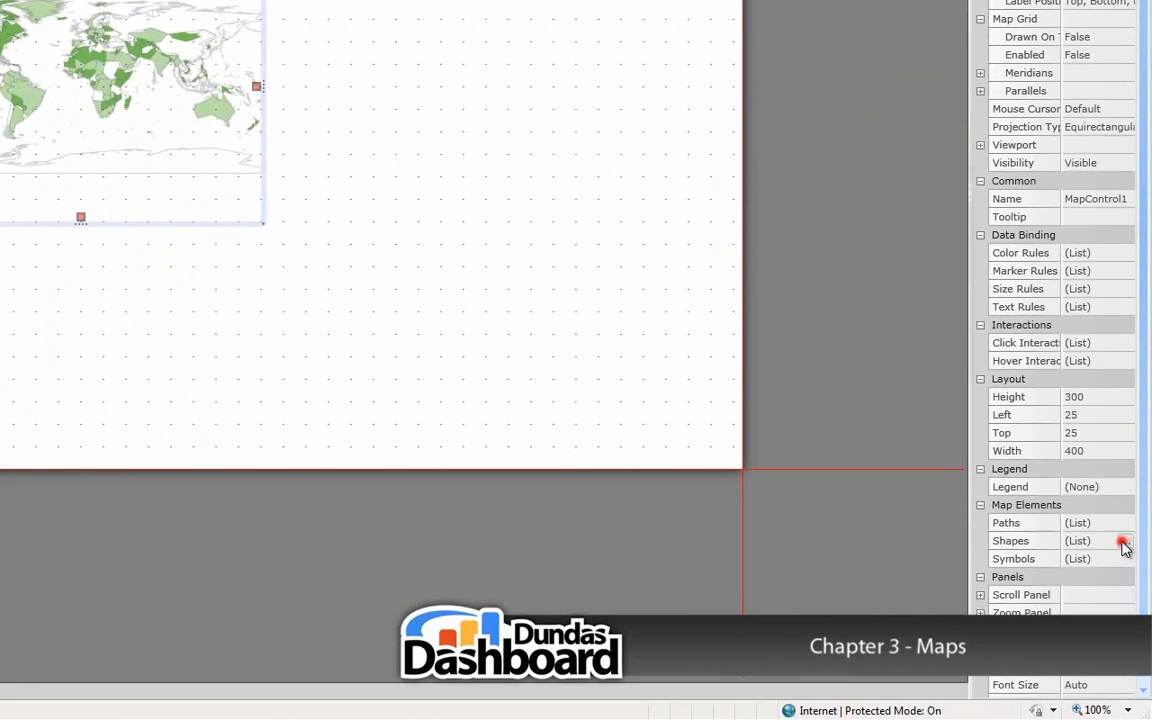
# Set Antarctica's visibility to Collapsed in the map shapes collection
pyautogui.click(1120, 540)
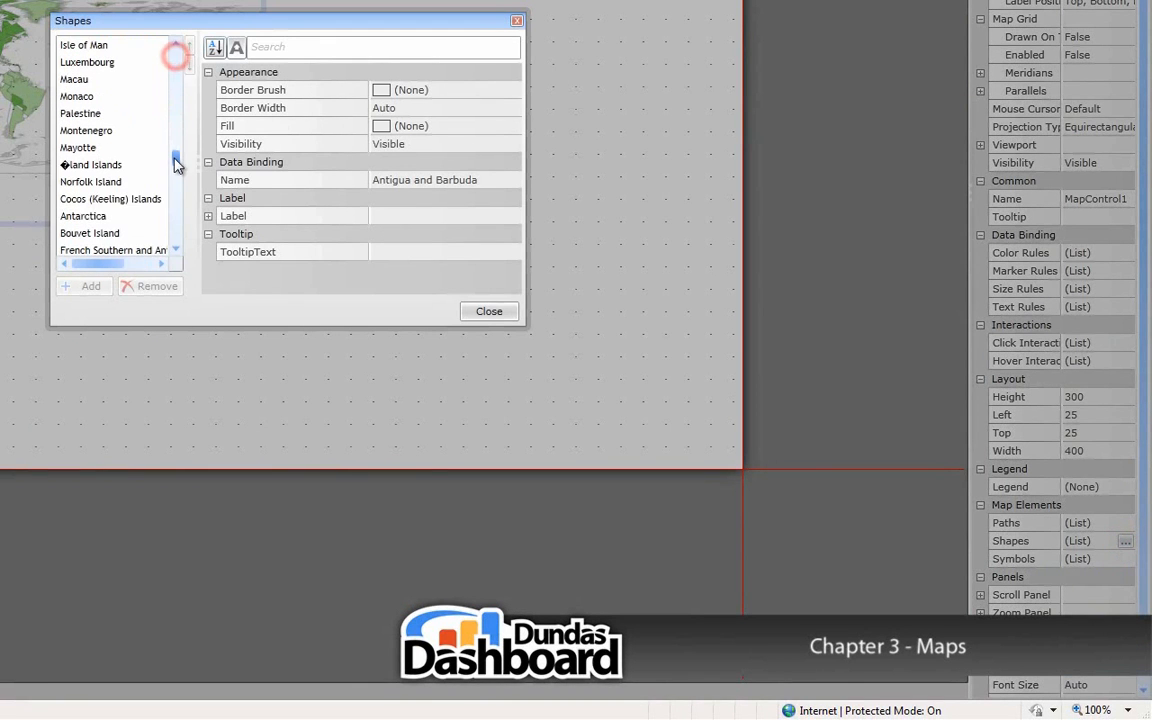
pyautogui.click(84, 216)
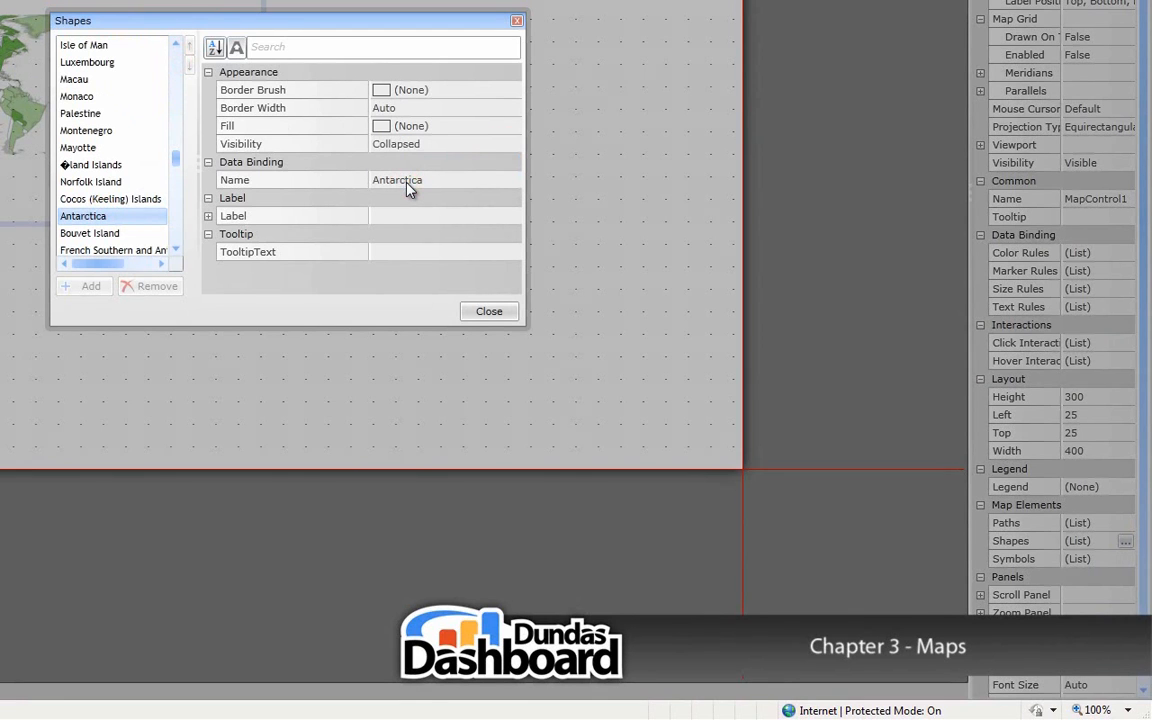
pyautogui.click(488, 312)
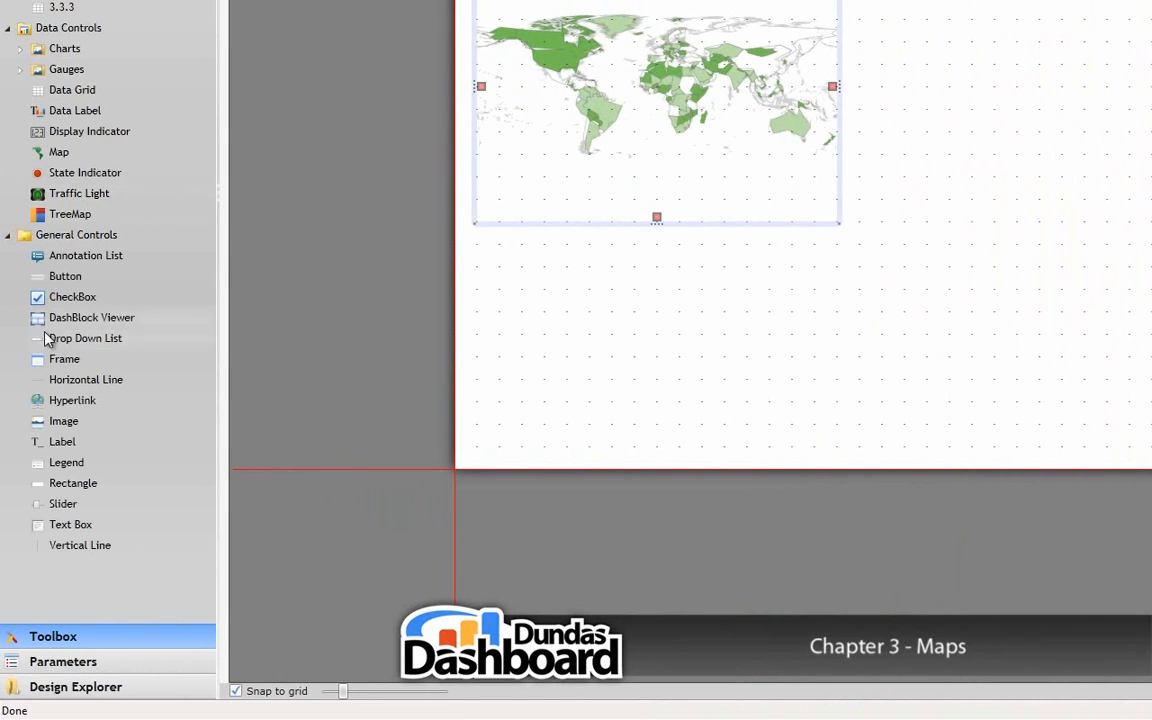
pyautogui.moveTo(96, 462)
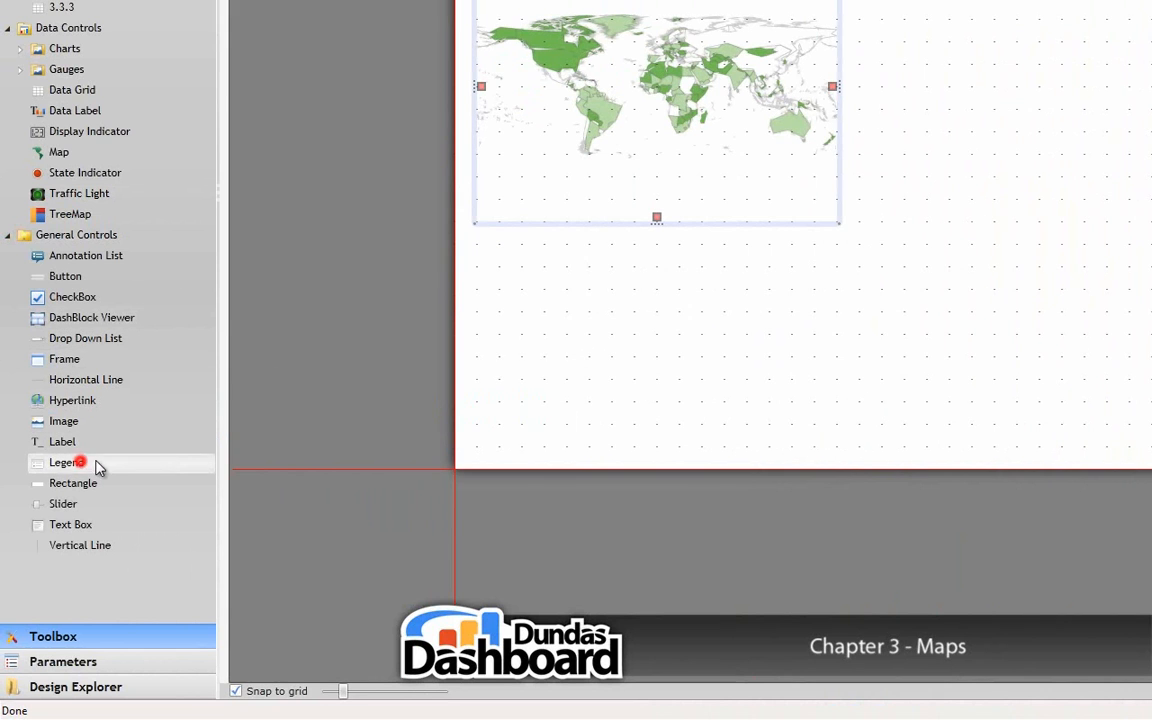
# Place a Legend control below the map and accept its default interaction setup
pyautogui.moveTo(66, 462); pyautogui.dragTo(566, 332)
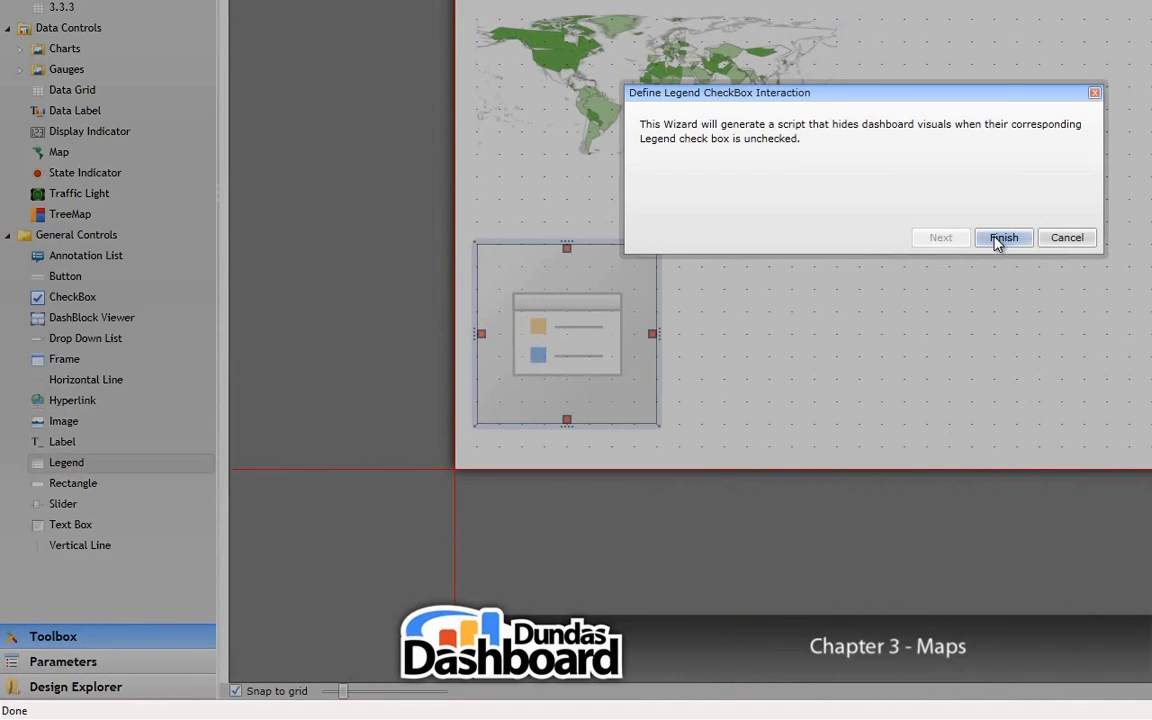
pyautogui.click(1004, 236)
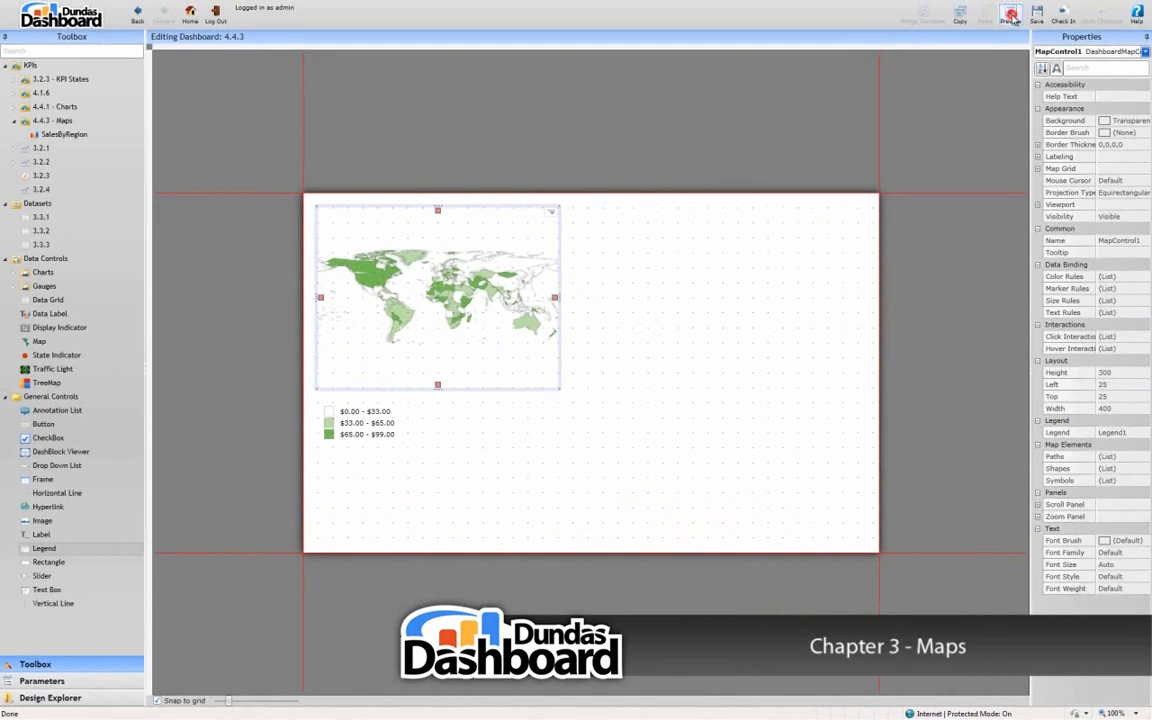
# Preview the dashboard showing the green revenue map and its three-range legend
pyautogui.click(1006, 14)
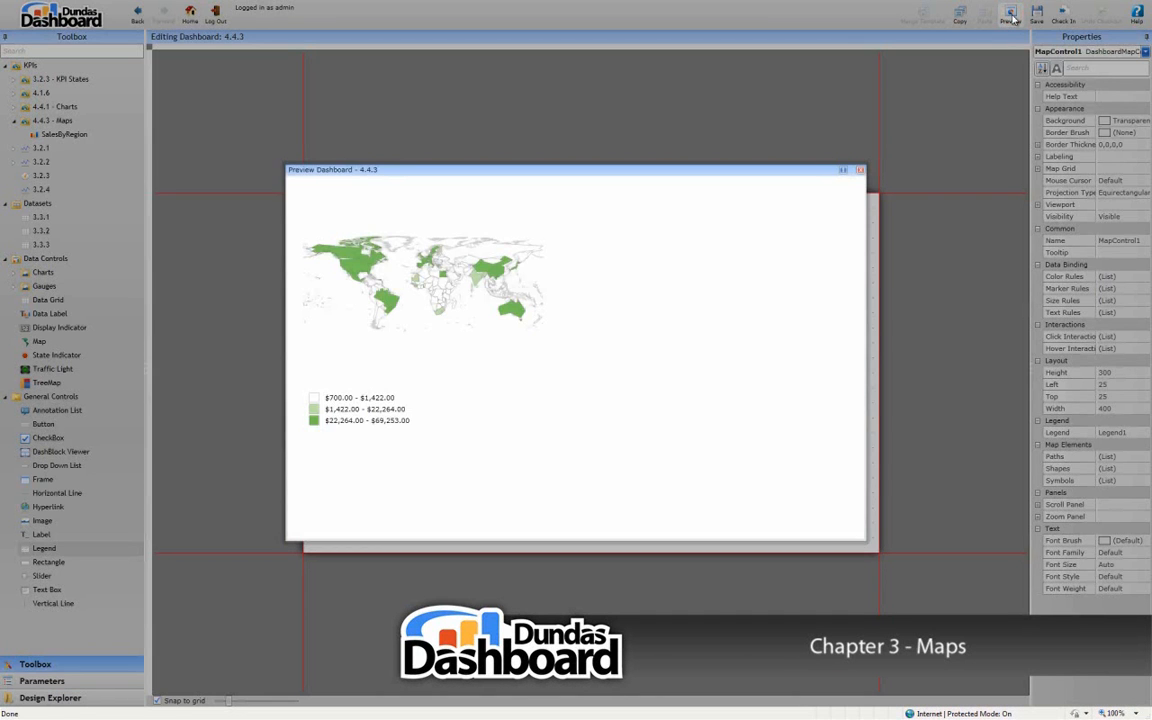